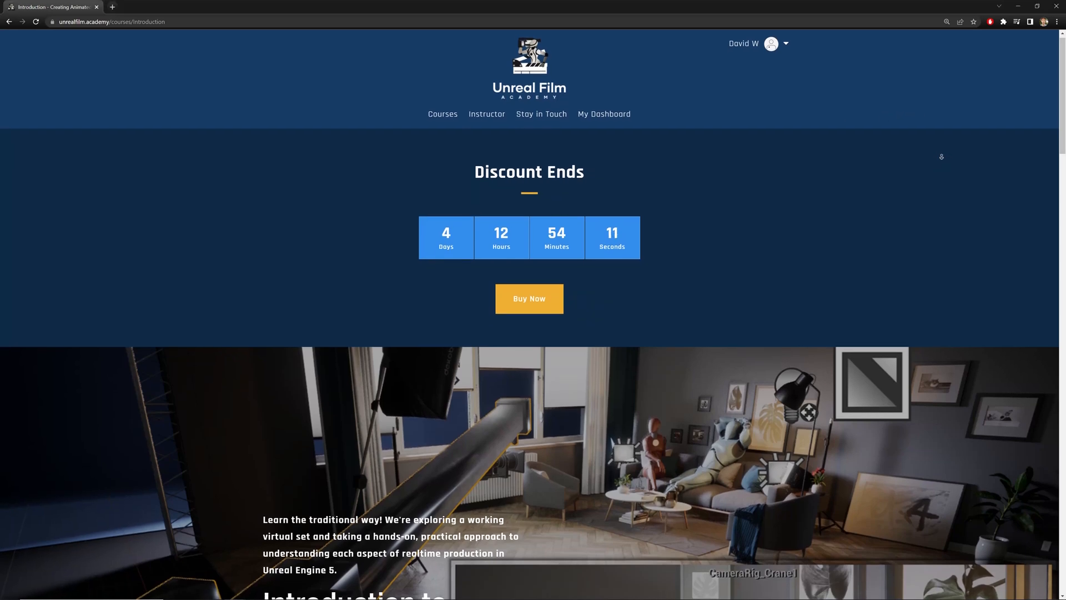
Step: Scroll the Introduction to Filmmaking page down to curriculum sections 01–07
{"action": "scroll", "scroll_direction": "down", "scroll_amount": 3}
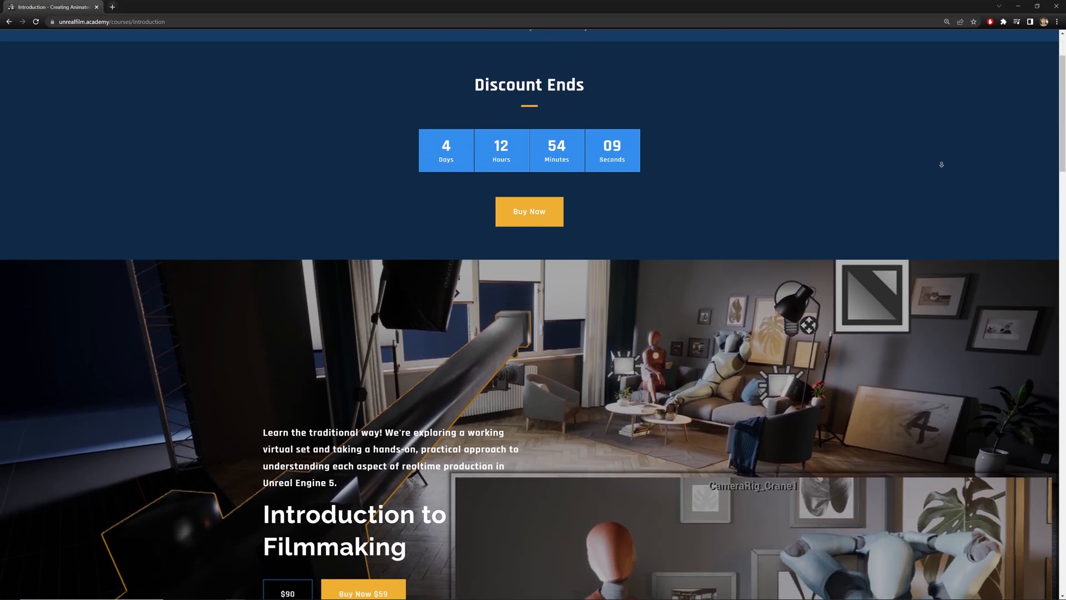
{"action": "scroll", "scroll_direction": "down", "scroll_amount": 3}
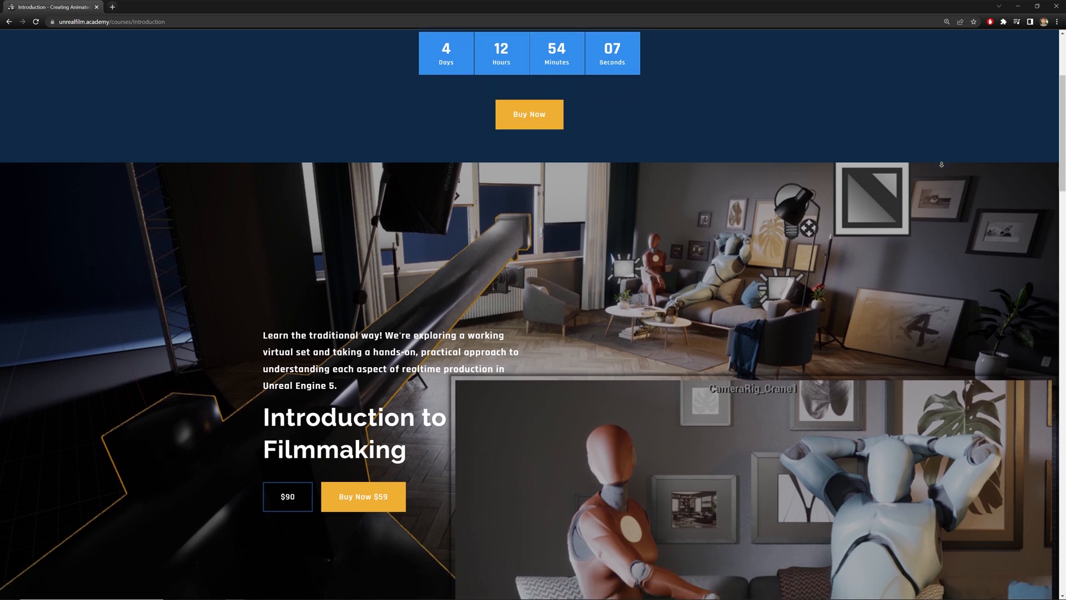
{"action": "scroll", "scroll_direction": "down", "scroll_amount": 3}
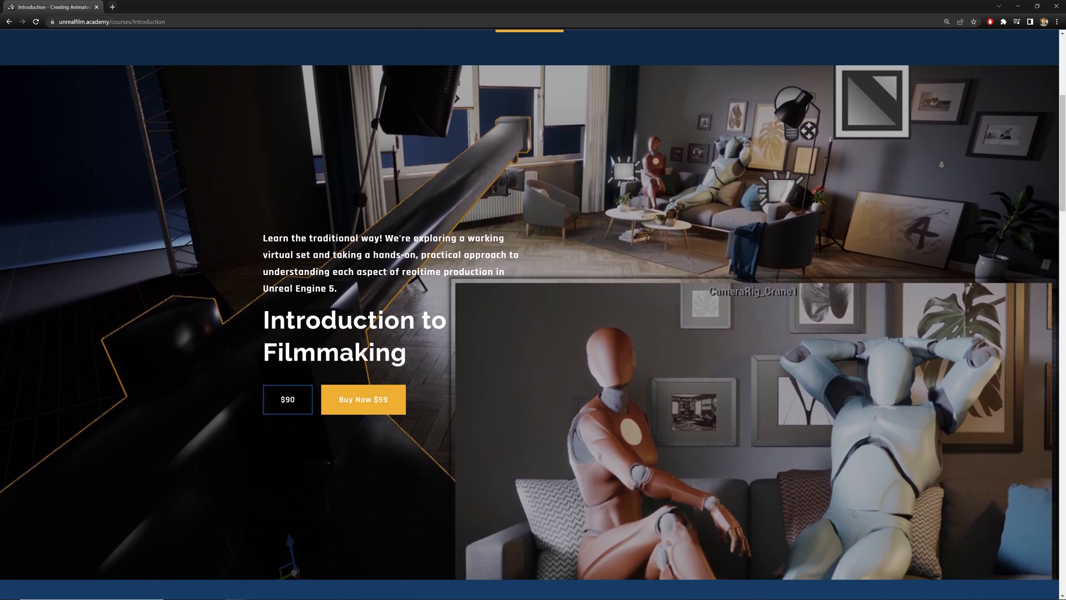
{"action": "scroll", "scroll_direction": "down", "scroll_amount": 3}
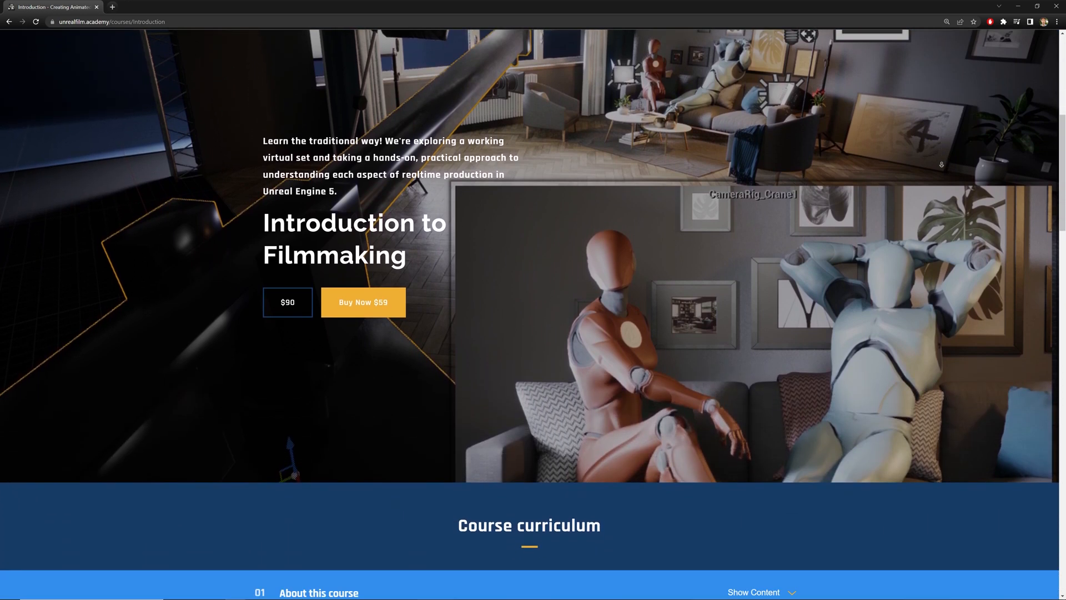
{"action": "scroll", "scroll_direction": "down", "scroll_amount": 3}
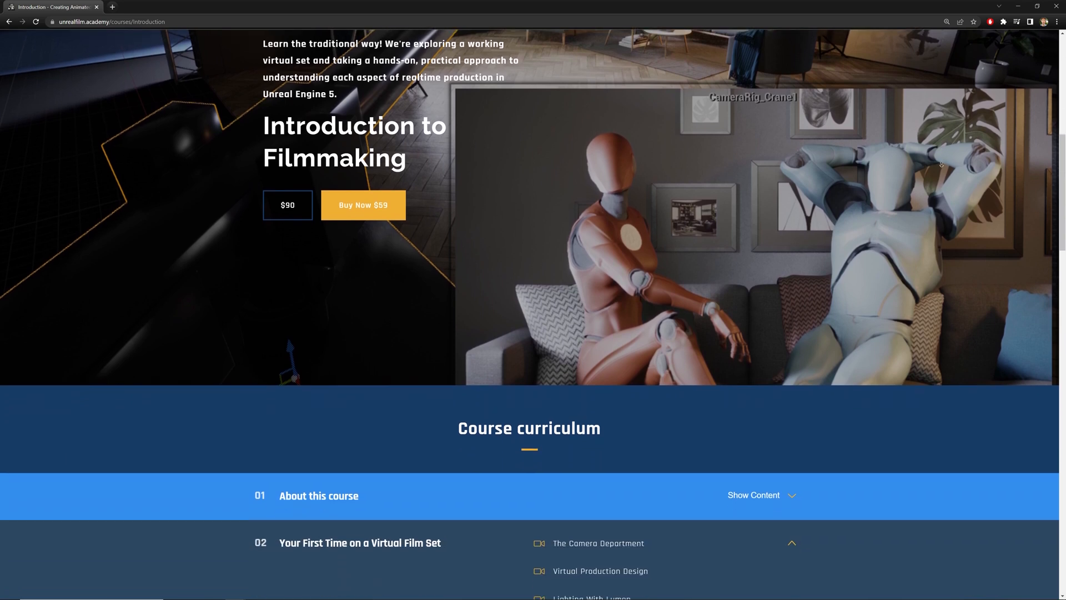
{"action": "scroll", "scroll_direction": "down", "scroll_amount": 3}
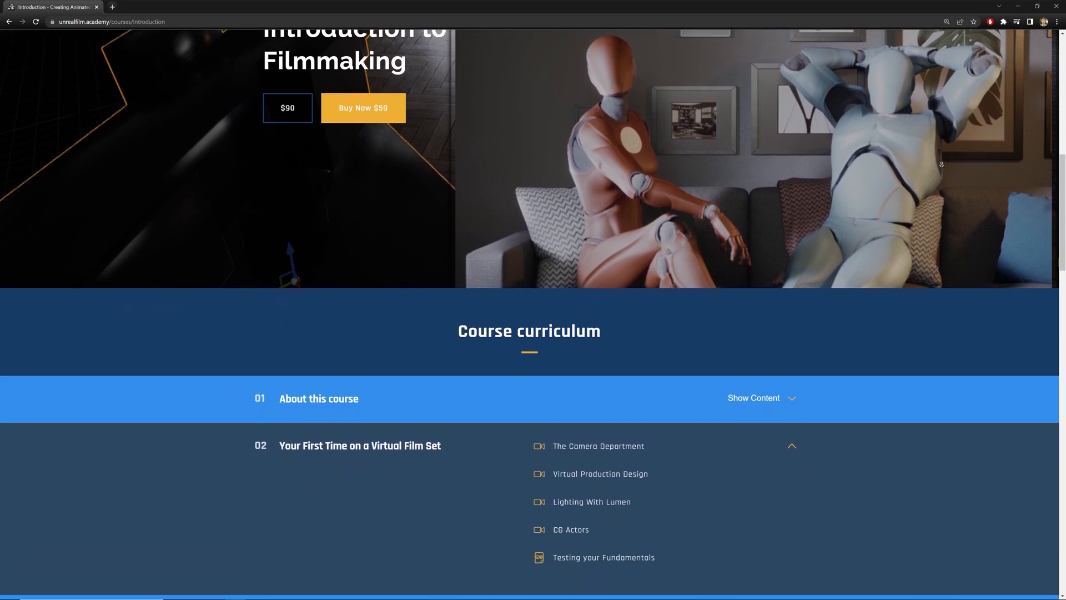
{"action": "scroll", "scroll_direction": "down", "scroll_amount": 3}
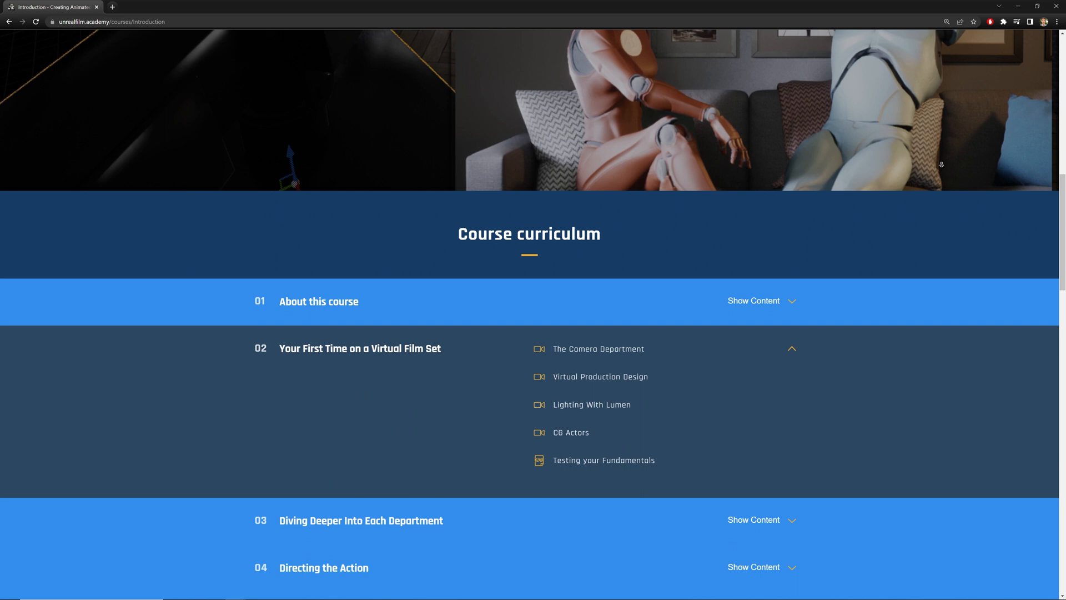
{"action": "scroll", "scroll_direction": "down", "scroll_amount": 3}
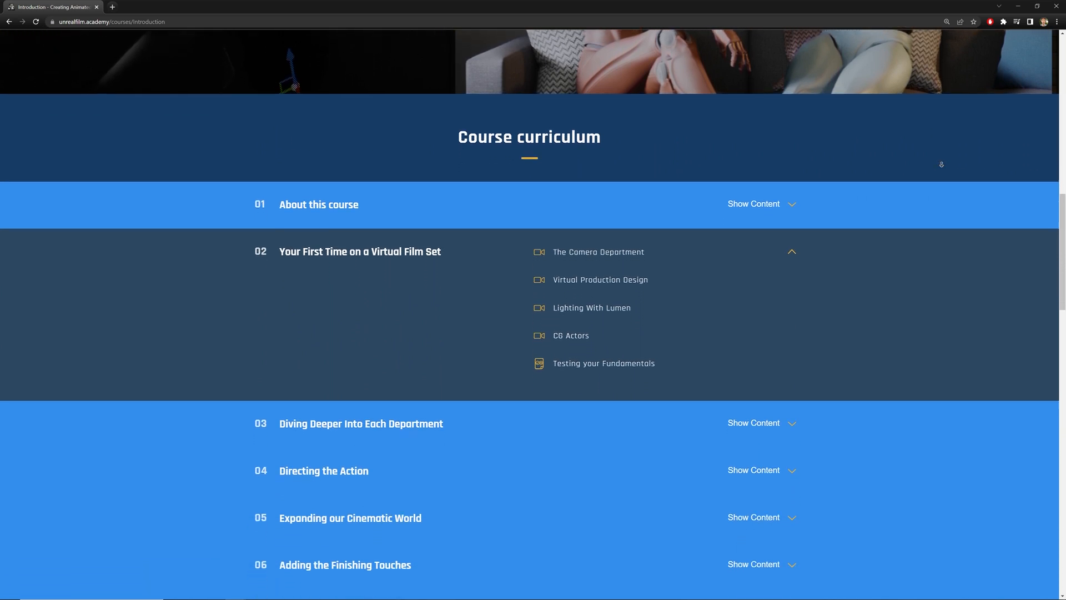
{"action": "scroll", "scroll_direction": "down", "scroll_amount": 3}
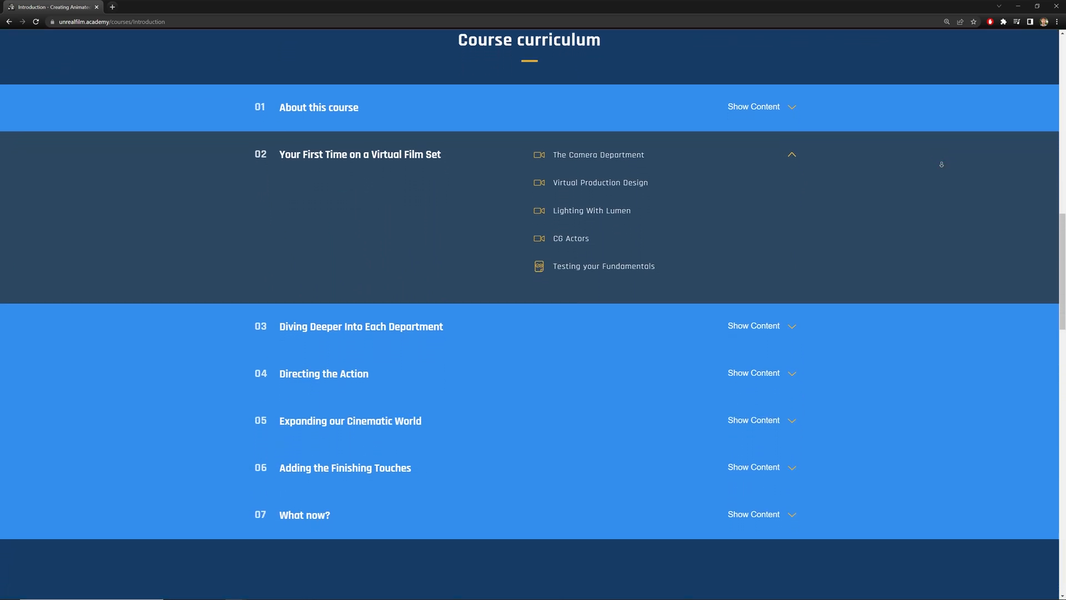
{"action": "scroll", "scroll_direction": "down", "scroll_amount": 3}
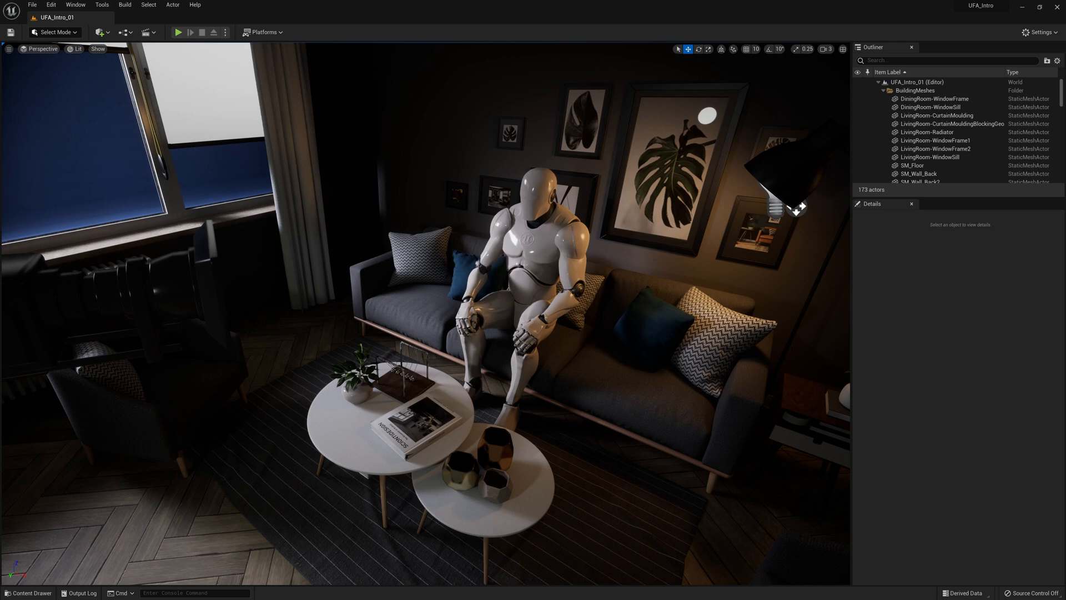
{"action": "mouse_move", "coordinate": [426, 306]}
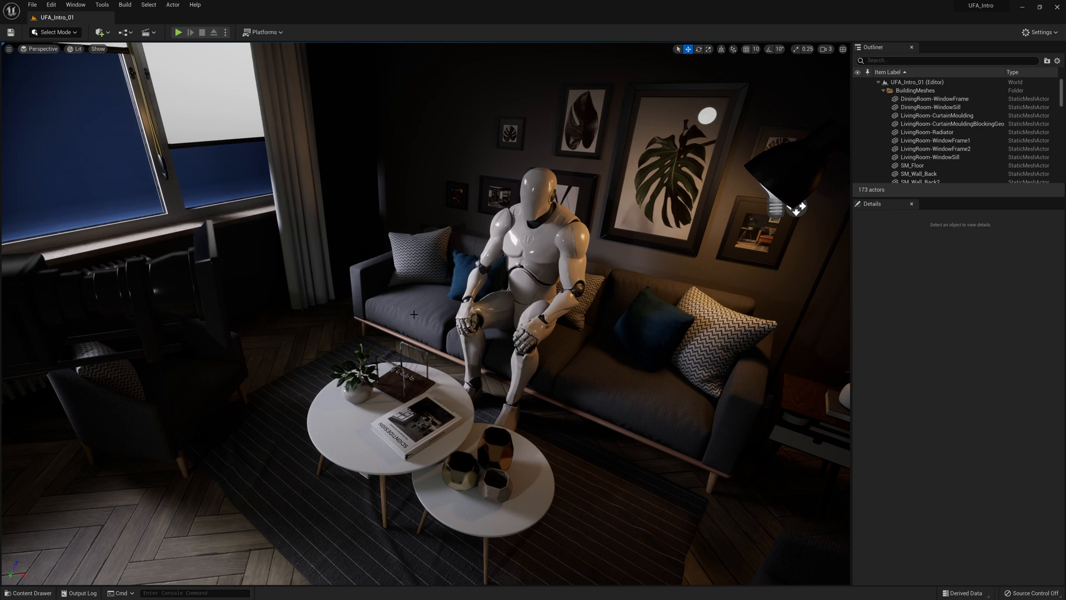
{"action": "mouse_move", "coordinate": [413, 315]}
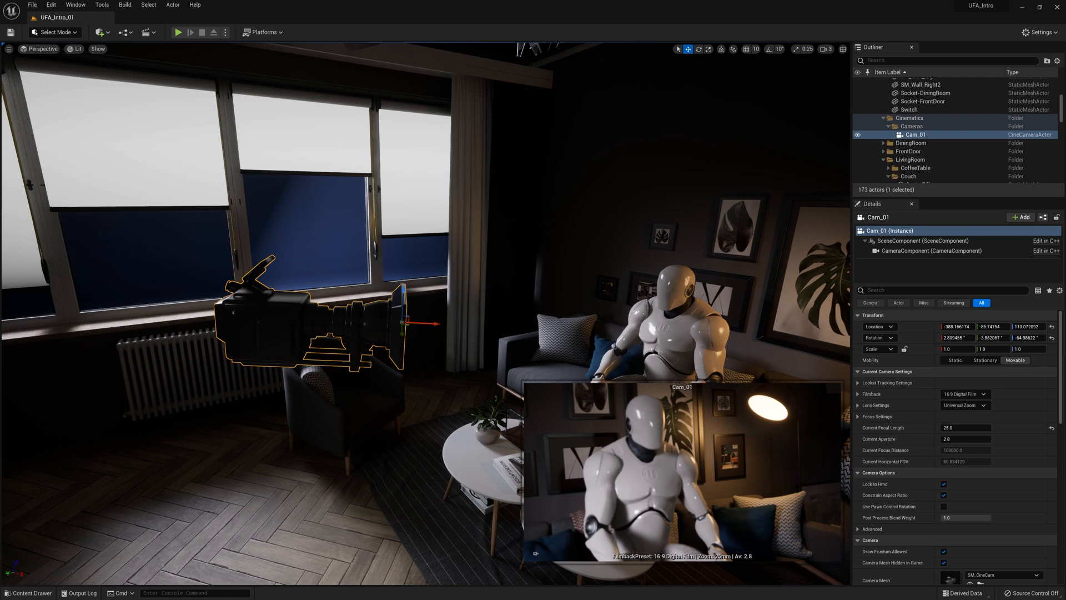
{"action": "mouse_move", "coordinate": [651, 474]}
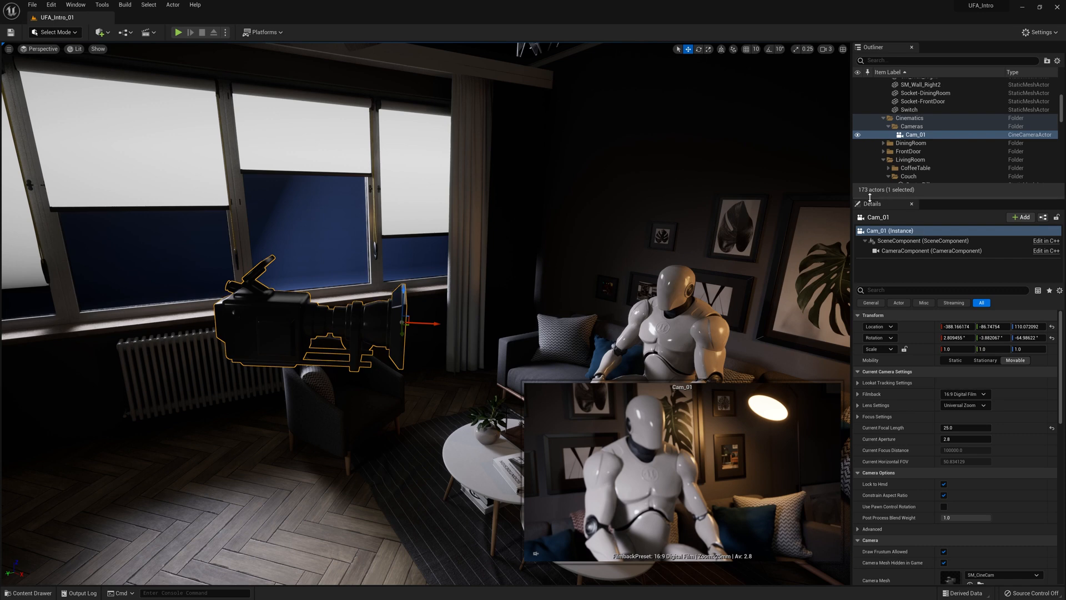
{"action": "mouse_move", "coordinate": [999, 592]}
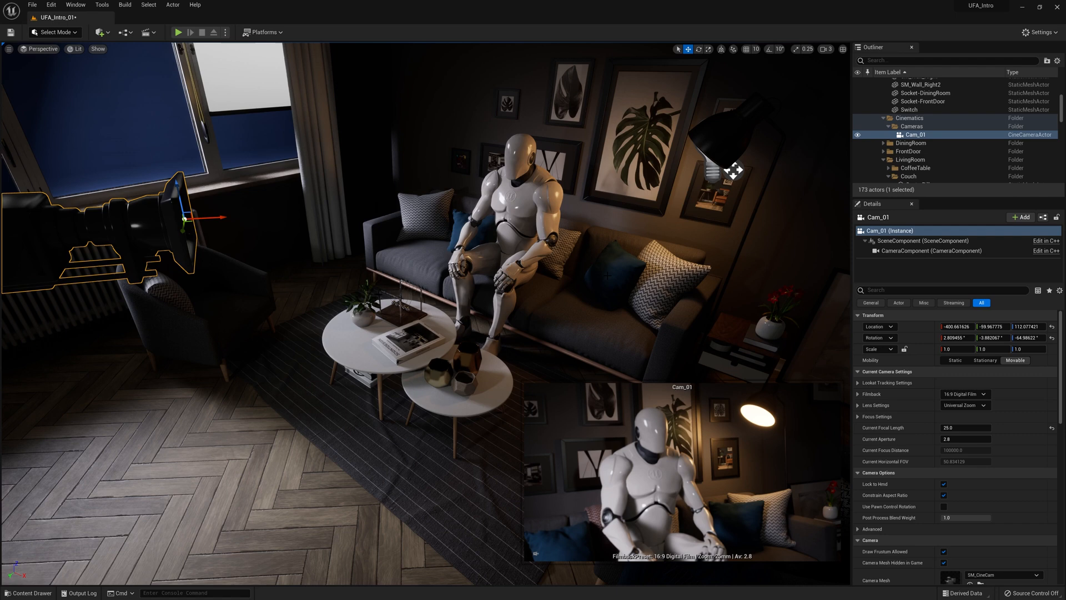
Step: Select SmallPillow-Right and shift it slightly along the couch beside the mannequin
{"action": "left_click", "coordinate": [612, 275]}
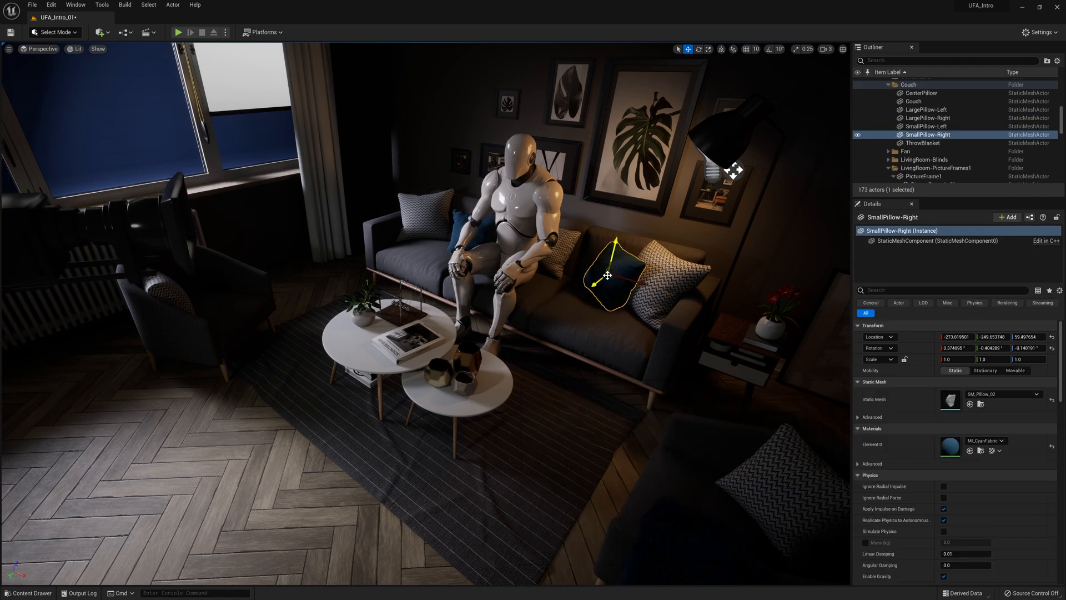
{"action": "mouse_move", "coordinate": [611, 259]}
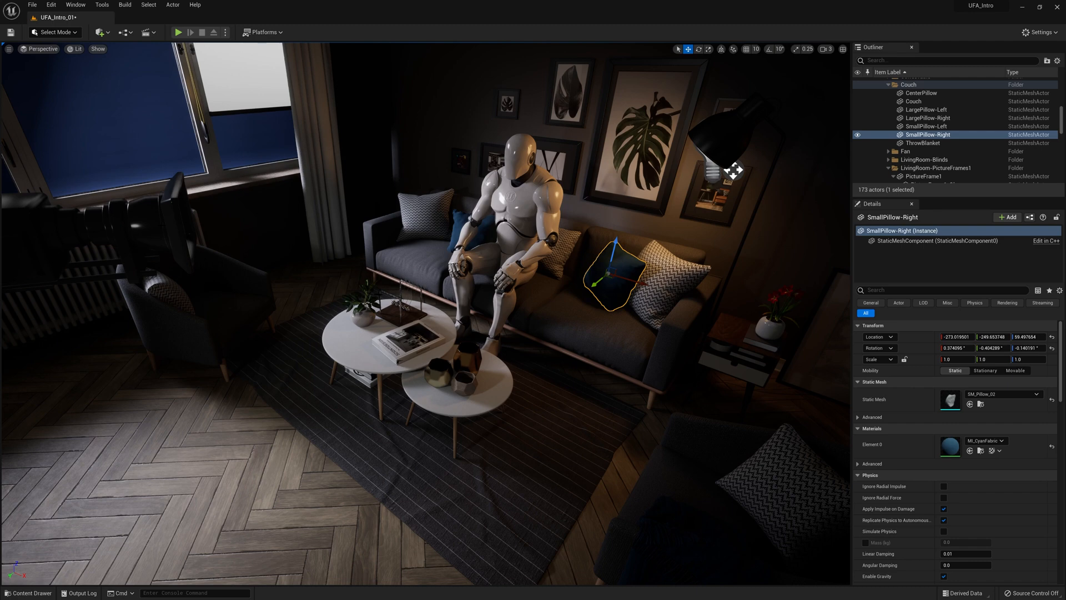
{"action": "left_click", "coordinate": [918, 134]}
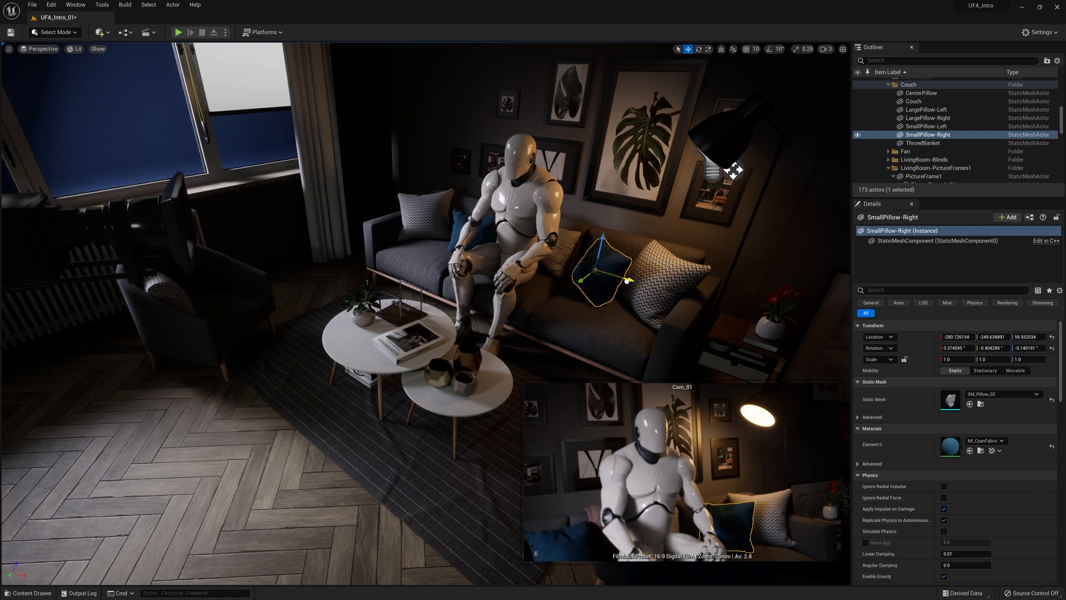
{"action": "left_click_drag", "start_coordinate": [598, 265], "coordinate": [558, 265]}
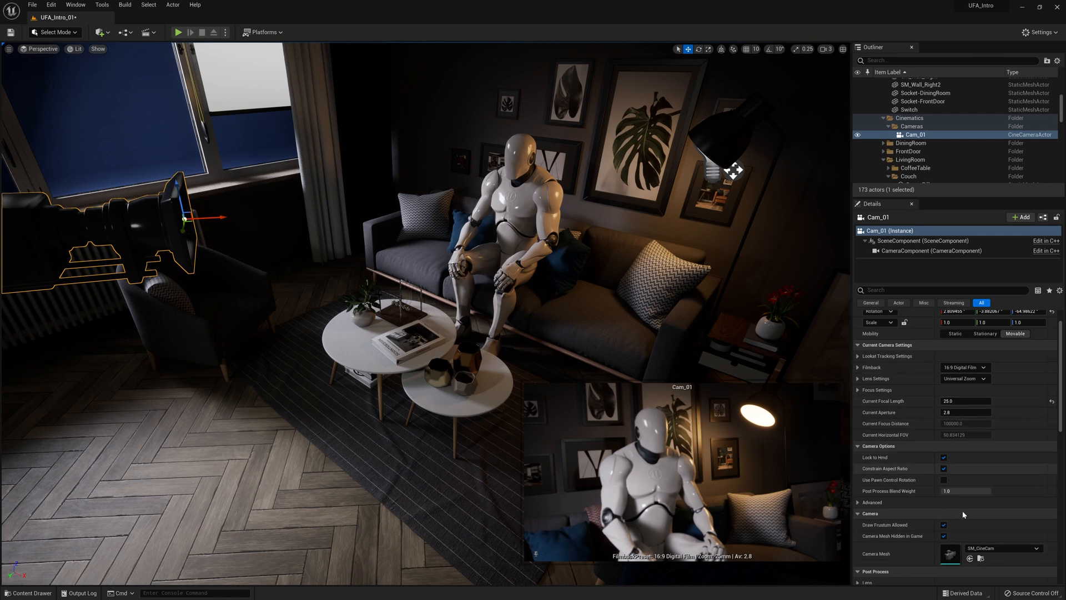
{"action": "mouse_move", "coordinate": [887, 355]}
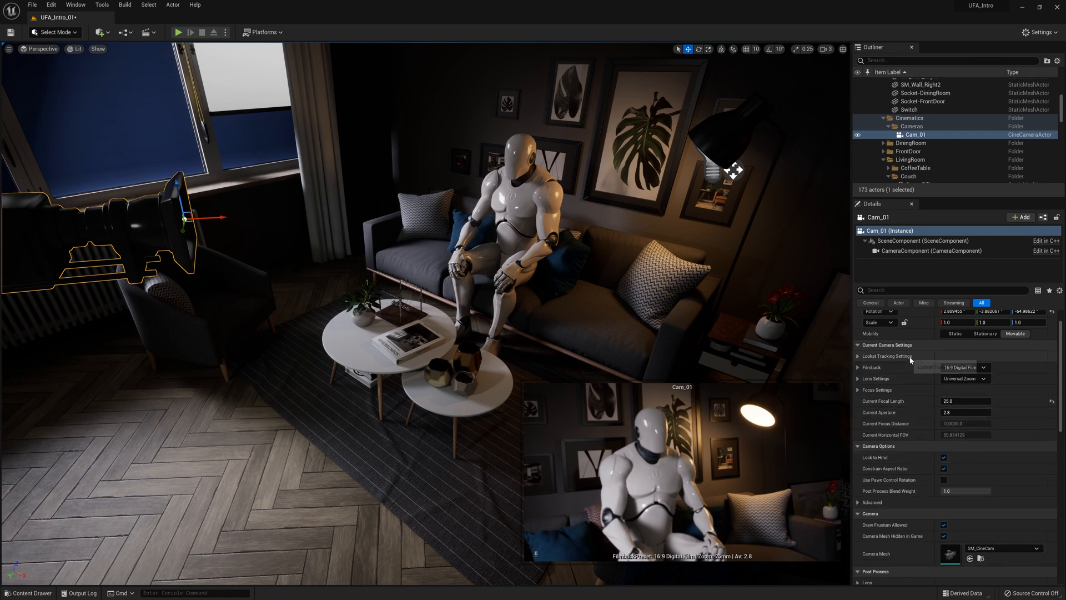
{"action": "mouse_move", "coordinate": [911, 373]}
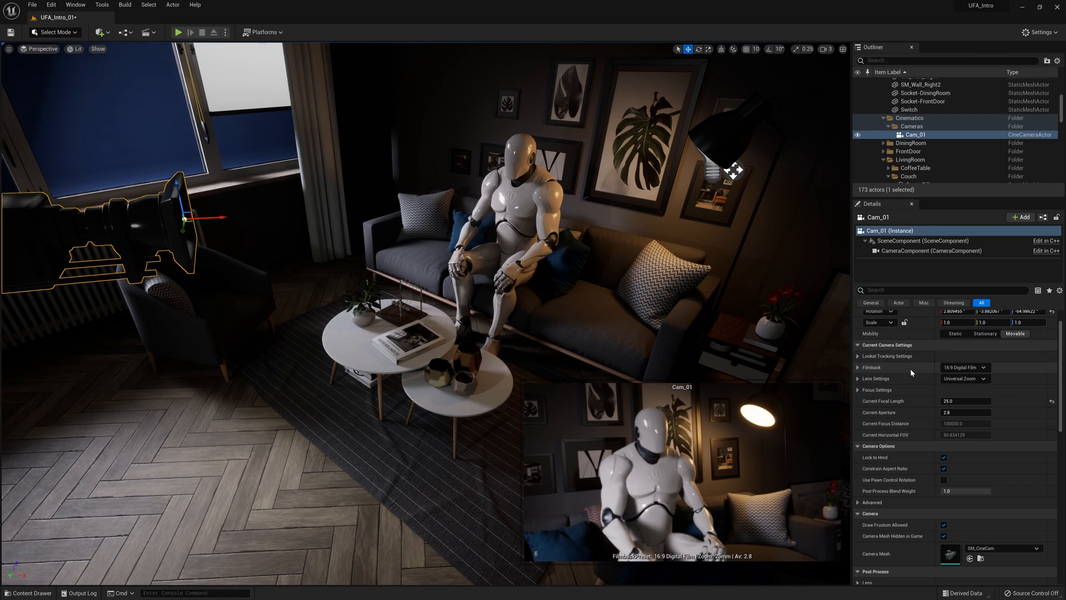
{"action": "mouse_move", "coordinate": [914, 369]}
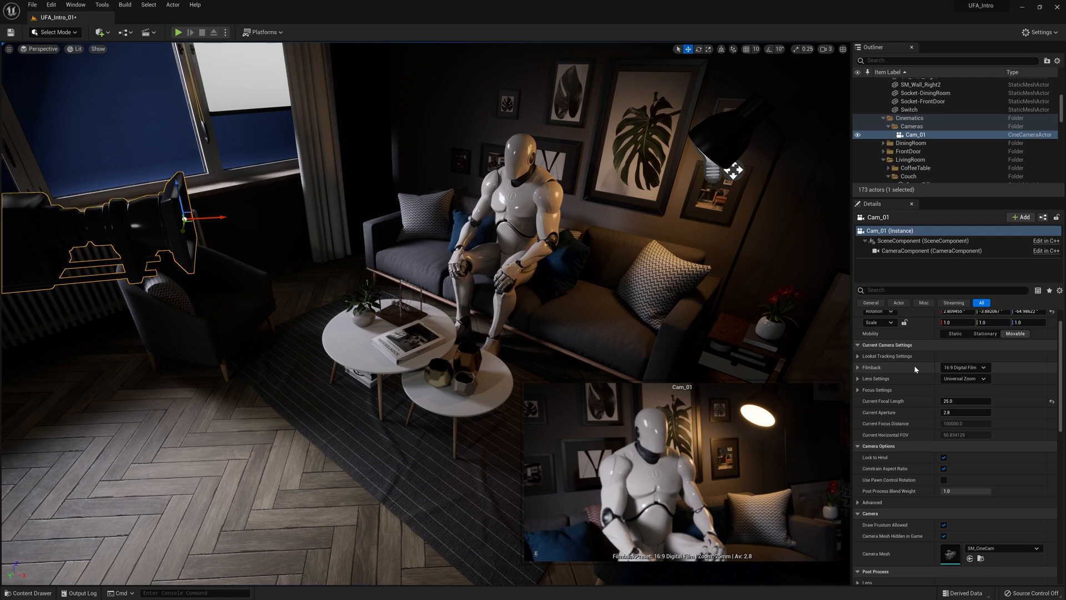
{"action": "mouse_move", "coordinate": [905, 380]}
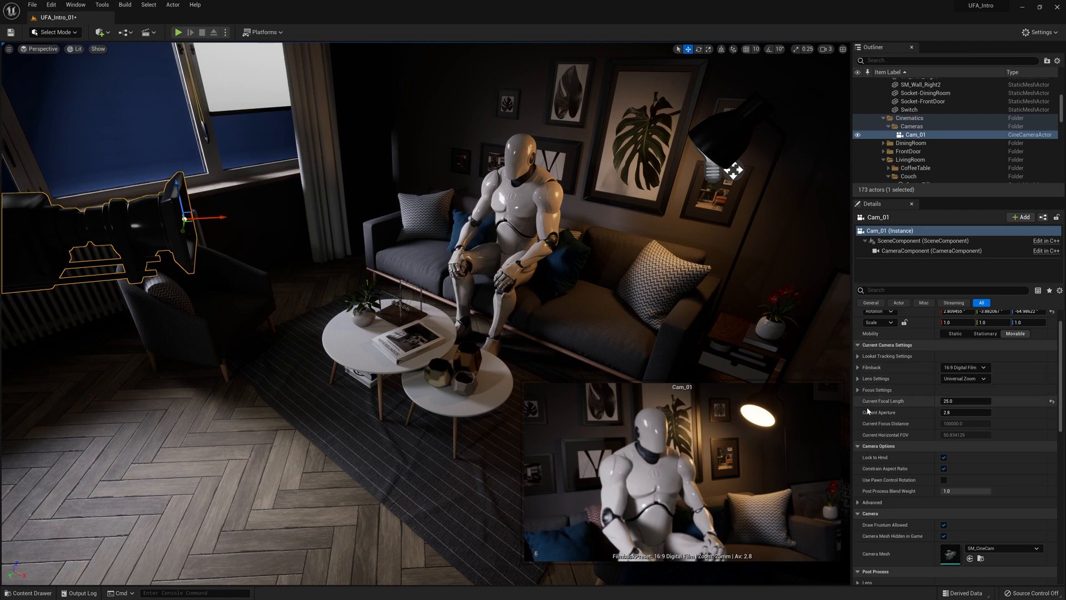
{"action": "mouse_move", "coordinate": [933, 411]}
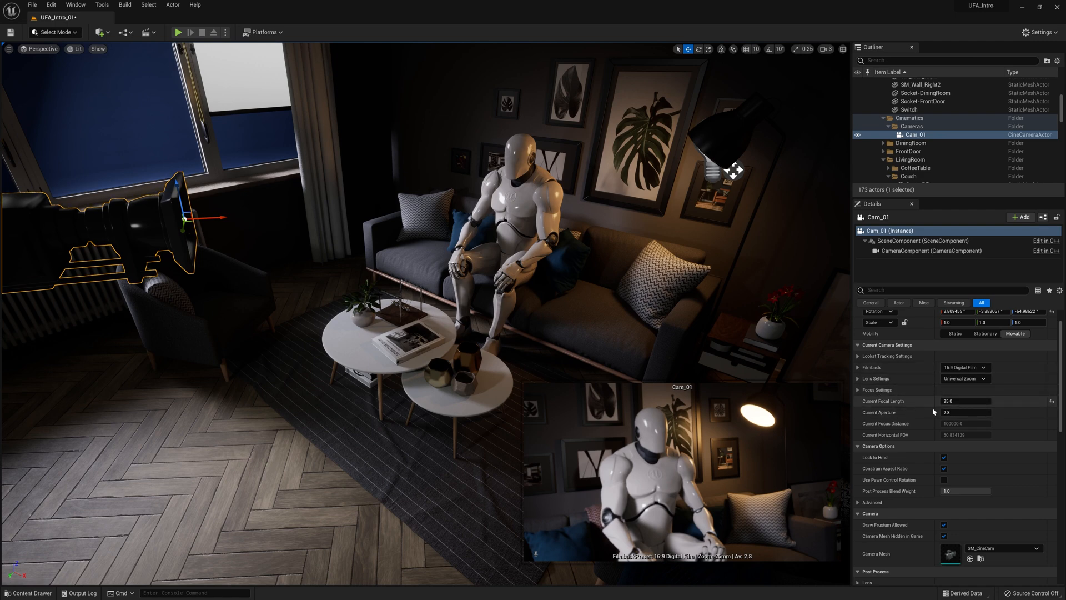
{"action": "mouse_move", "coordinate": [958, 402]}
{"action": "type", "text": "50"}
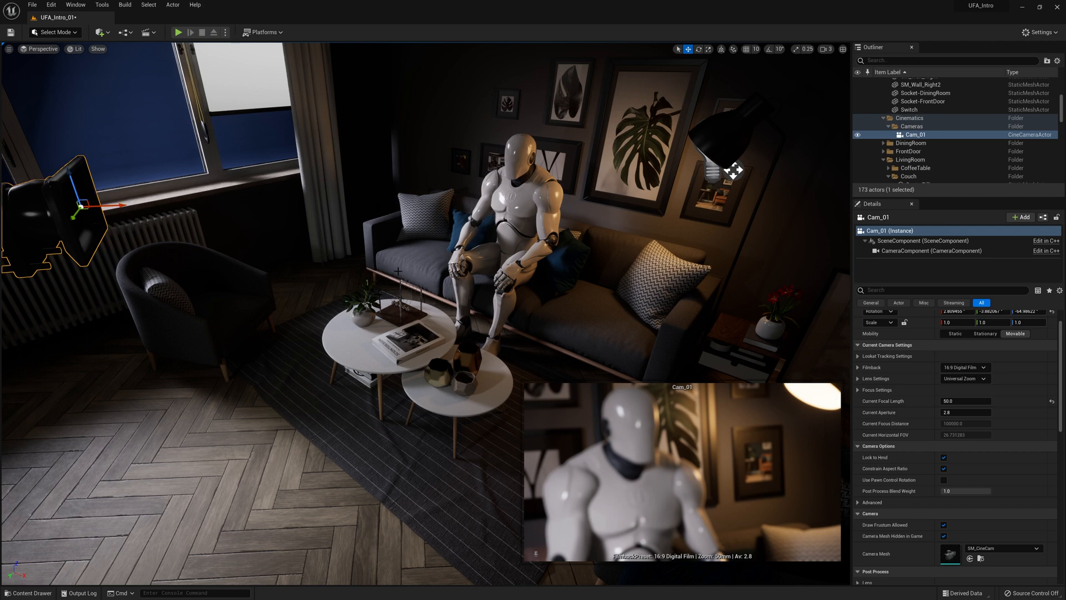
{"action": "mouse_move", "coordinate": [680, 423]}
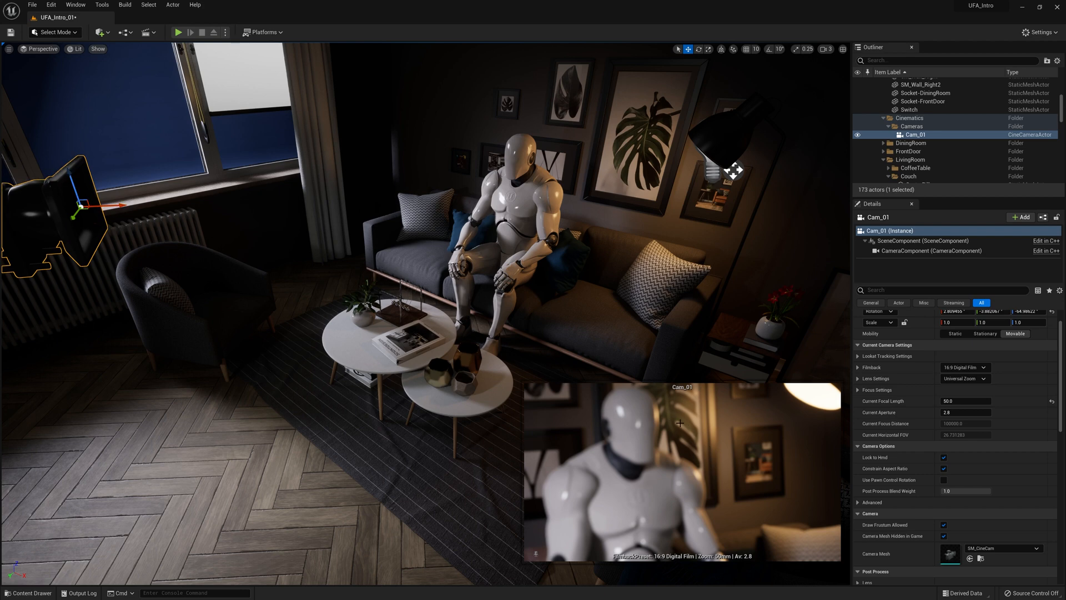
{"action": "mouse_move", "coordinate": [627, 523]}
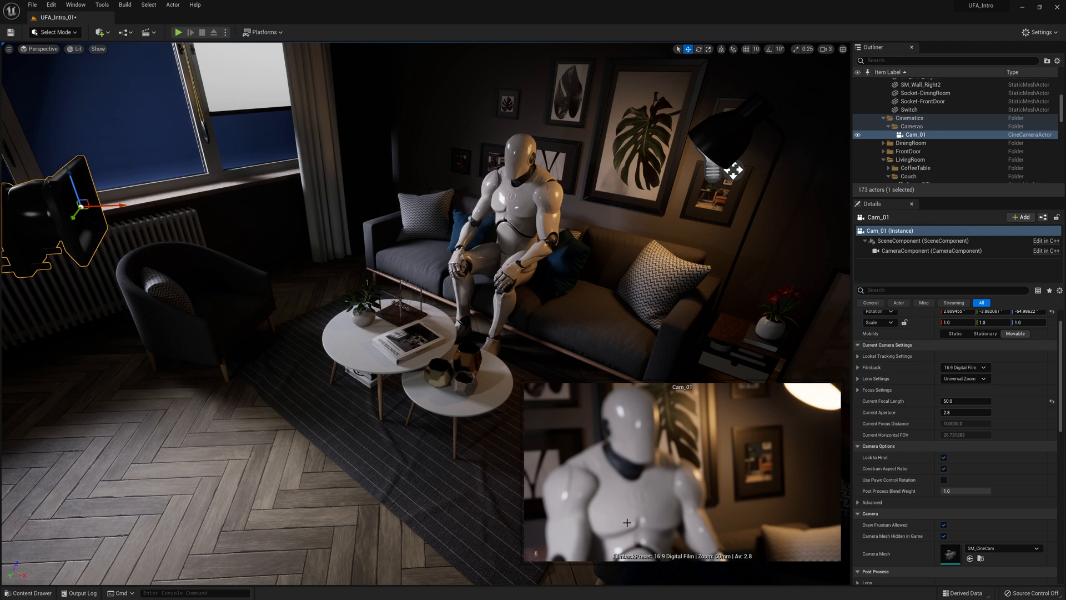
{"action": "mouse_move", "coordinate": [569, 474]}
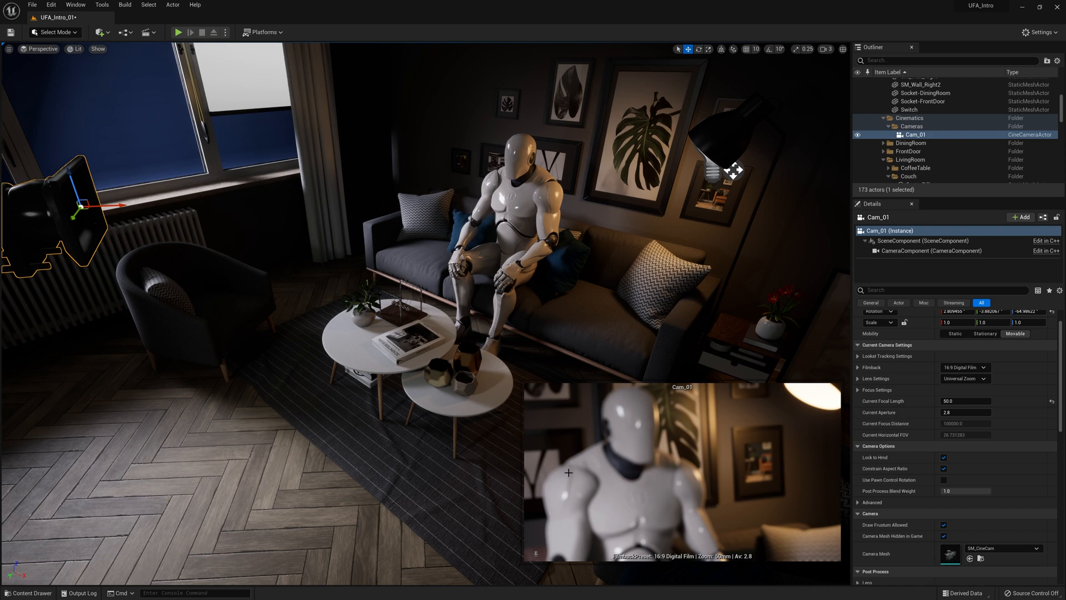
{"action": "mouse_move", "coordinate": [794, 426]}
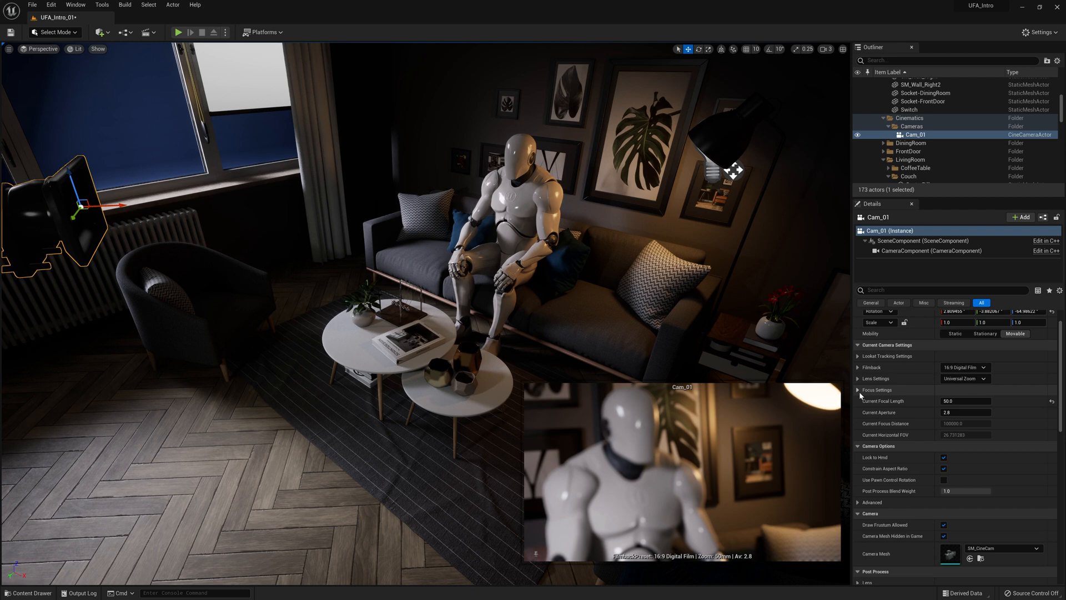
Step: Expand Cam_01's Focus Settings and set Manual Focus Distance to 211.31424 cm
{"action": "left_click", "coordinate": [859, 390]}
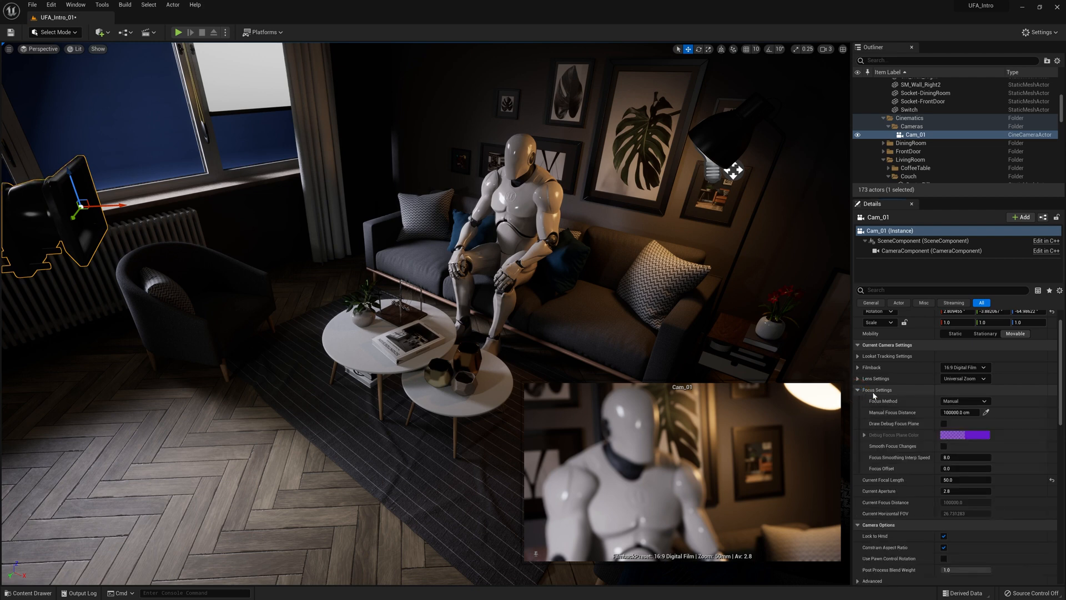
{"action": "mouse_move", "coordinate": [990, 426]}
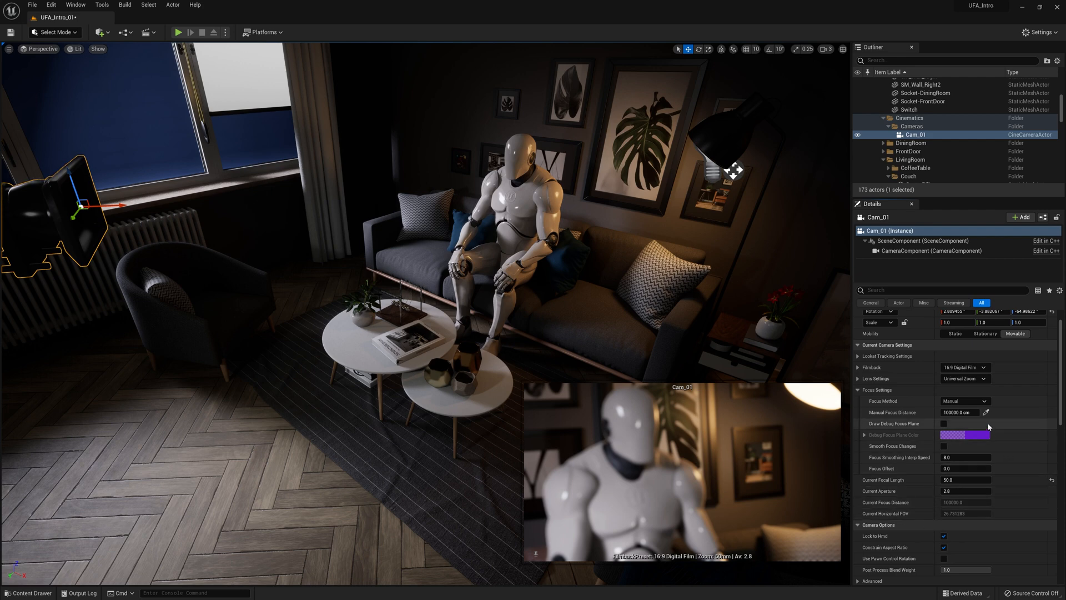
{"action": "mouse_move", "coordinate": [960, 414]}
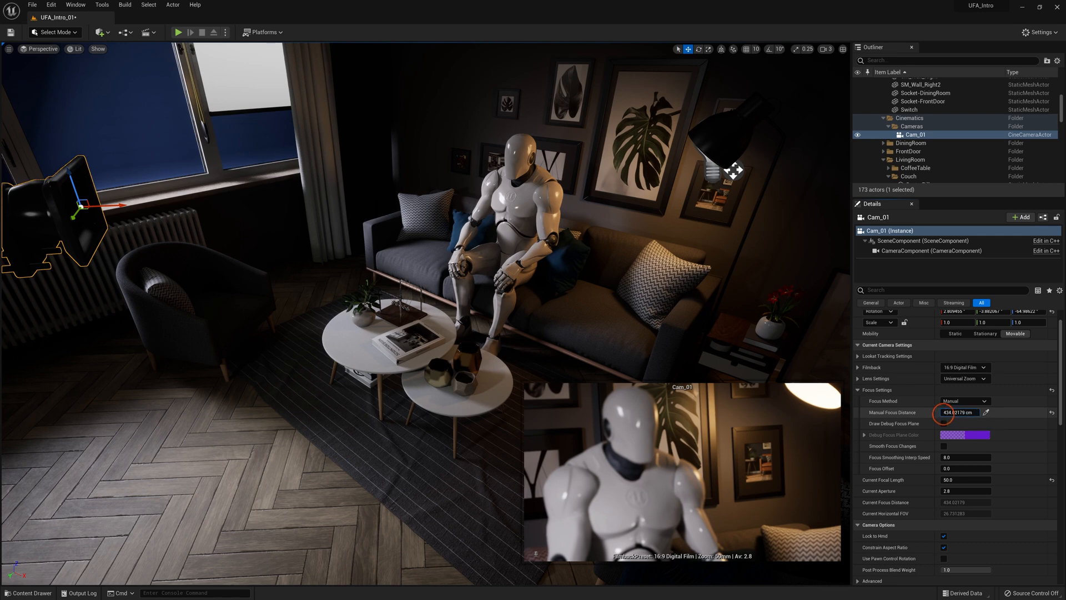
{"action": "type", "text": "211.31424"}
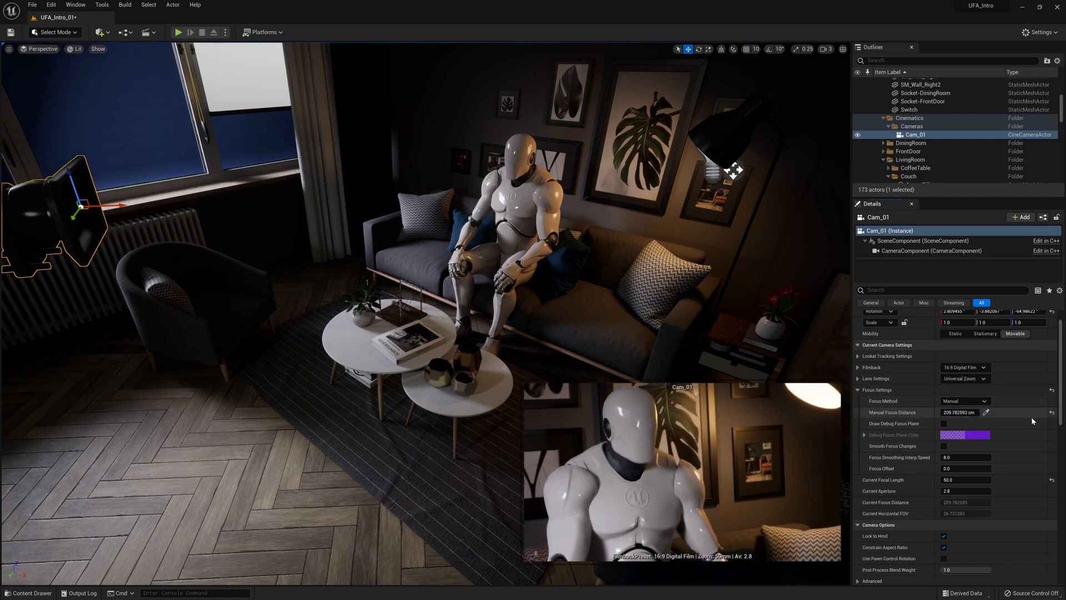
{"action": "mouse_move", "coordinate": [1022, 420]}
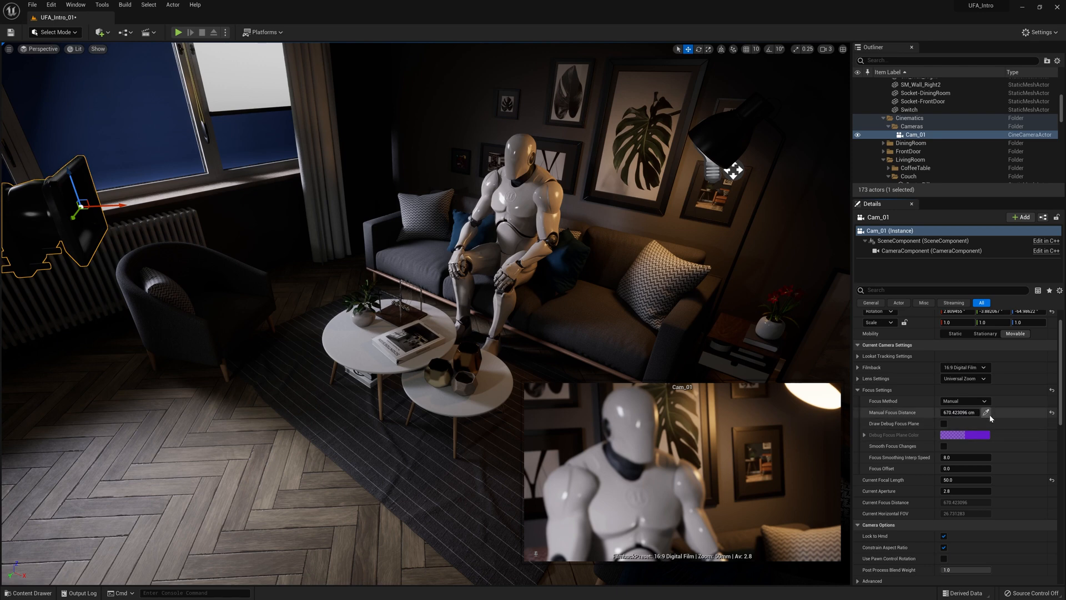
{"action": "mouse_move", "coordinate": [990, 413]}
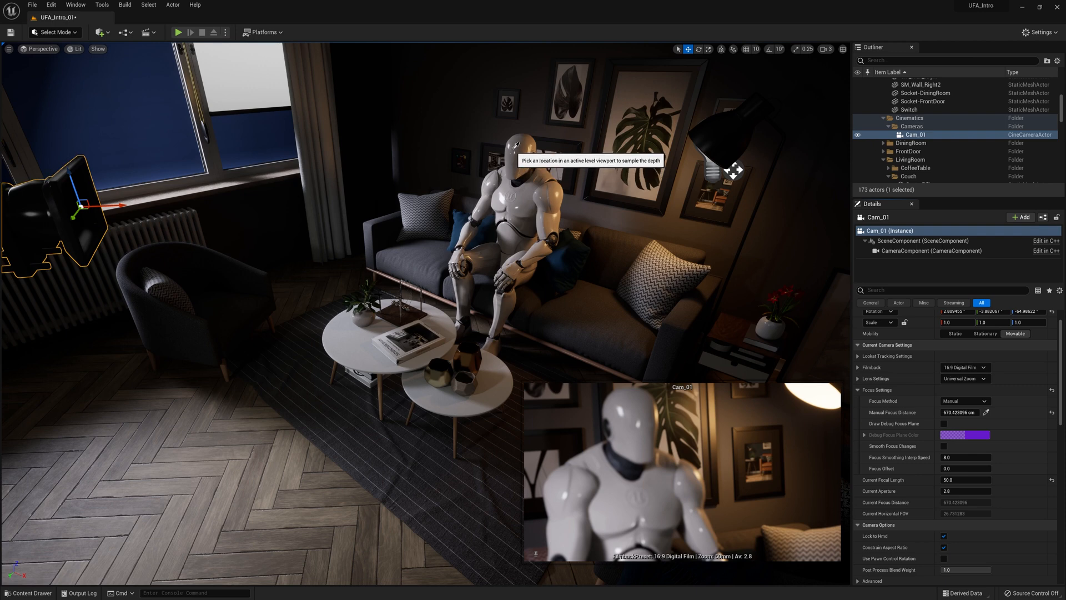
Step: Sample the mannequin's depth with the eyedropper as Cam_01's manual focus distance
{"action": "left_click", "coordinate": [513, 143]}
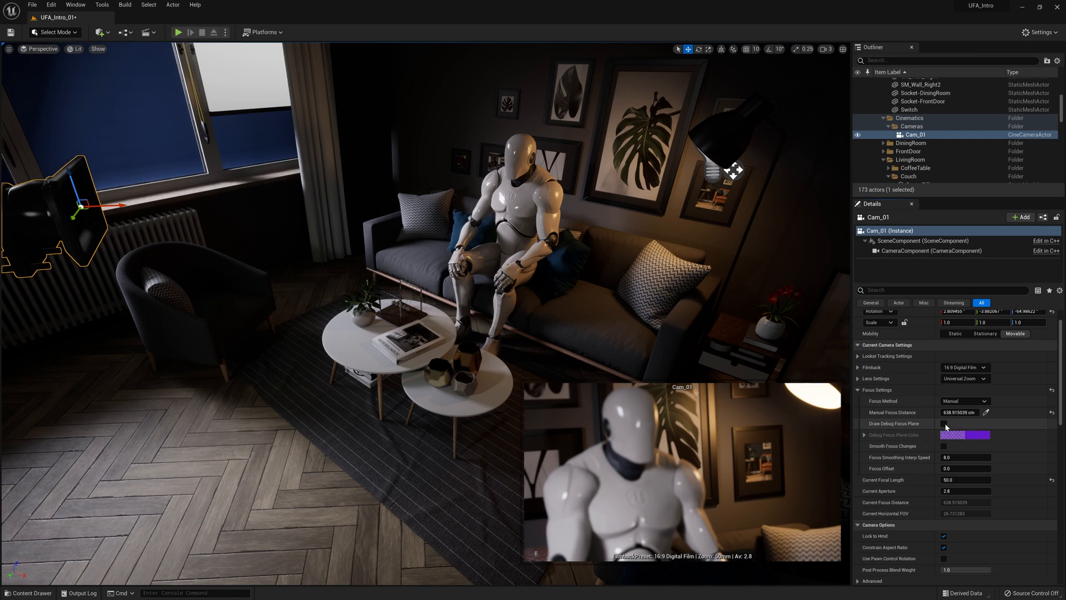
Step: Enable Draw Debug Focus Plane to check focus on the mannequin, then disable it
{"action": "left_click", "coordinate": [944, 423]}
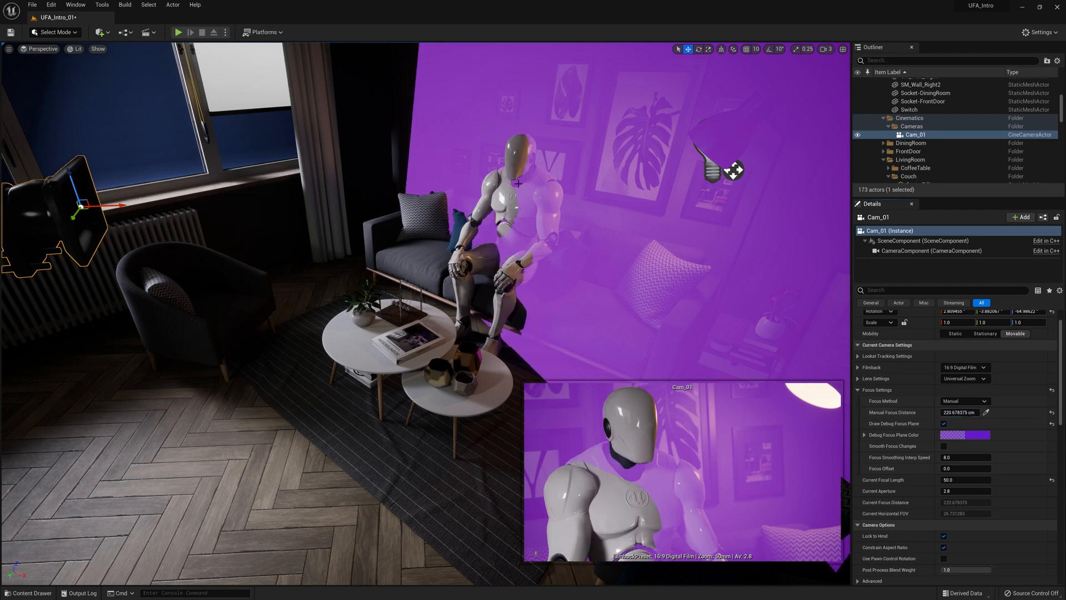
{"action": "mouse_move", "coordinate": [701, 372]}
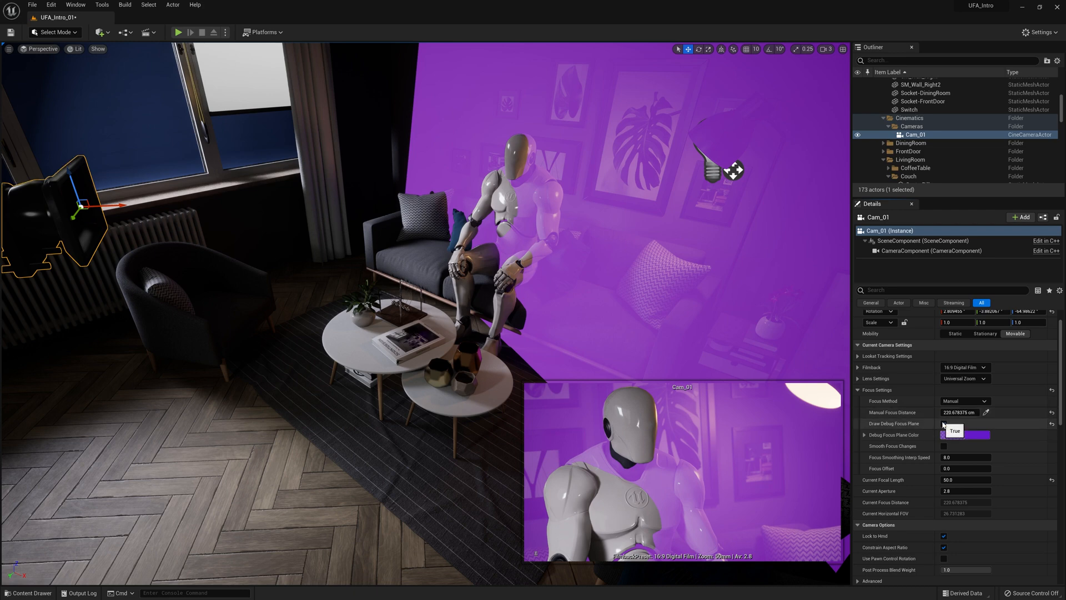
{"action": "left_click", "coordinate": [944, 423]}
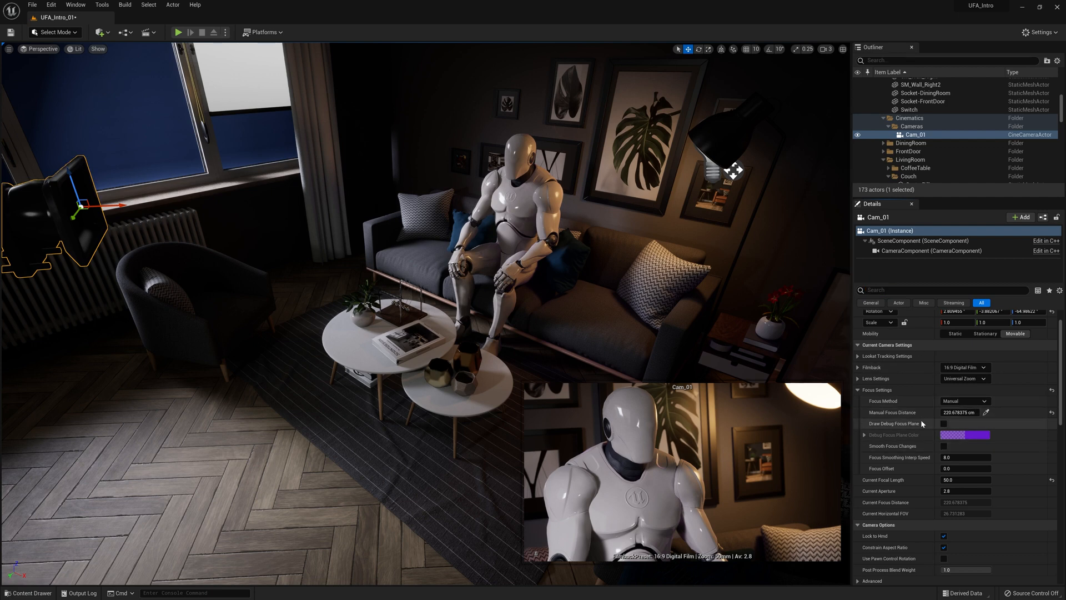
{"action": "mouse_move", "coordinate": [878, 535]}
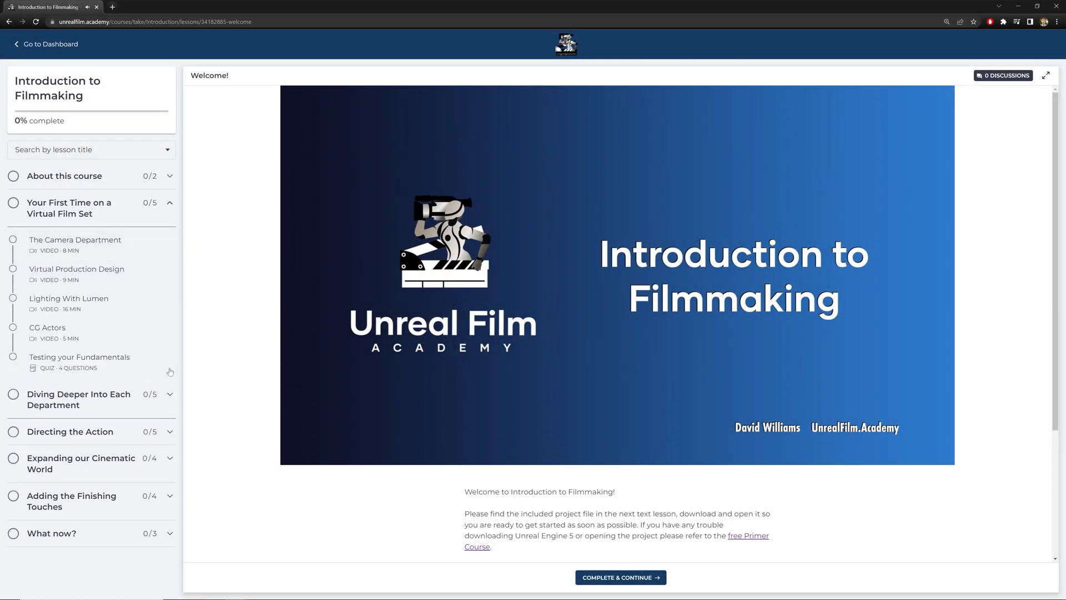
Step: Open The Camera Department lesson from the course sidebar
{"action": "left_click", "coordinate": [75, 244]}
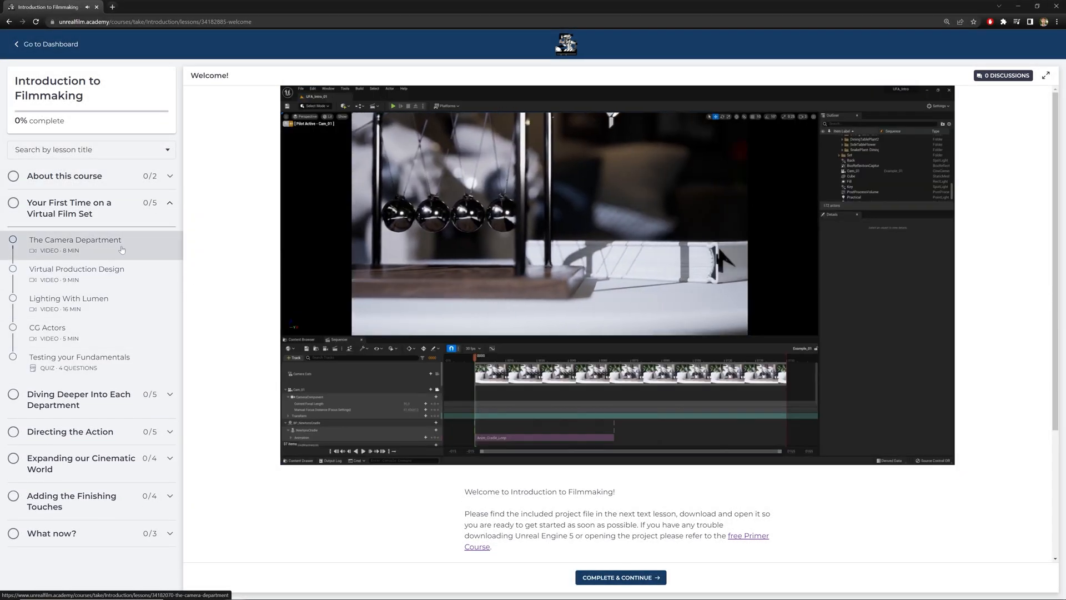